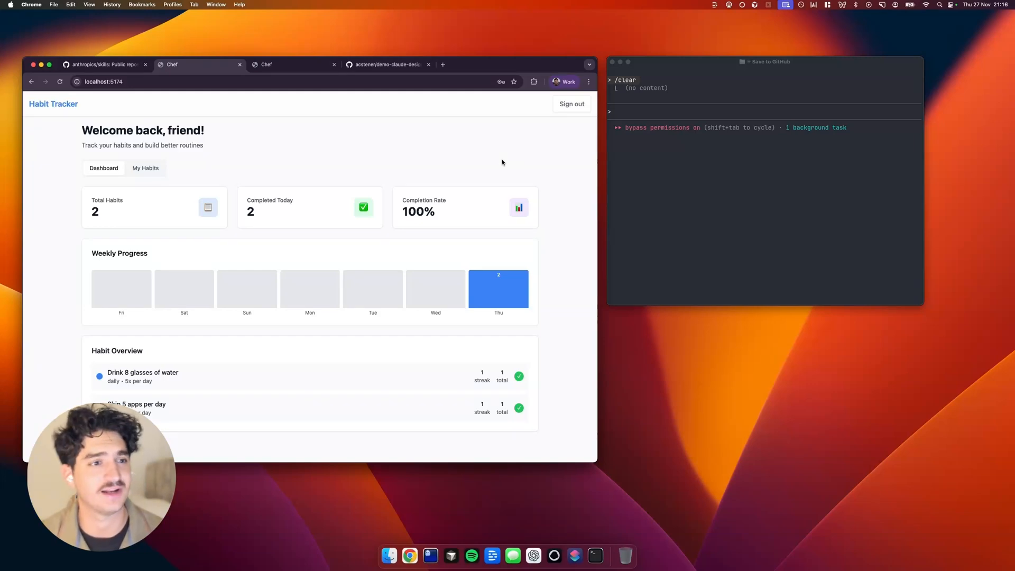
pyautogui.moveTo(190, 145)
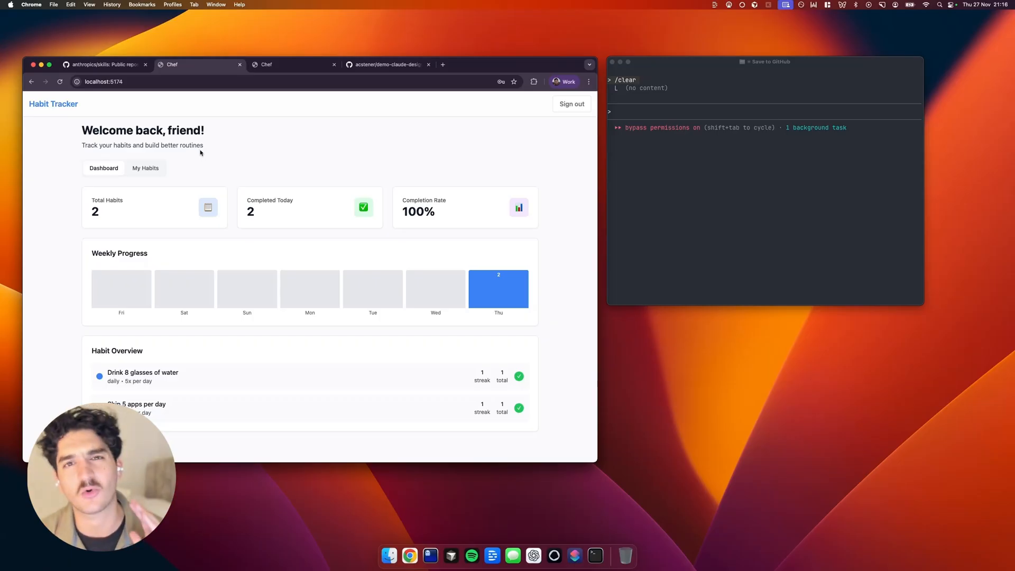
pyautogui.moveTo(212, 155)
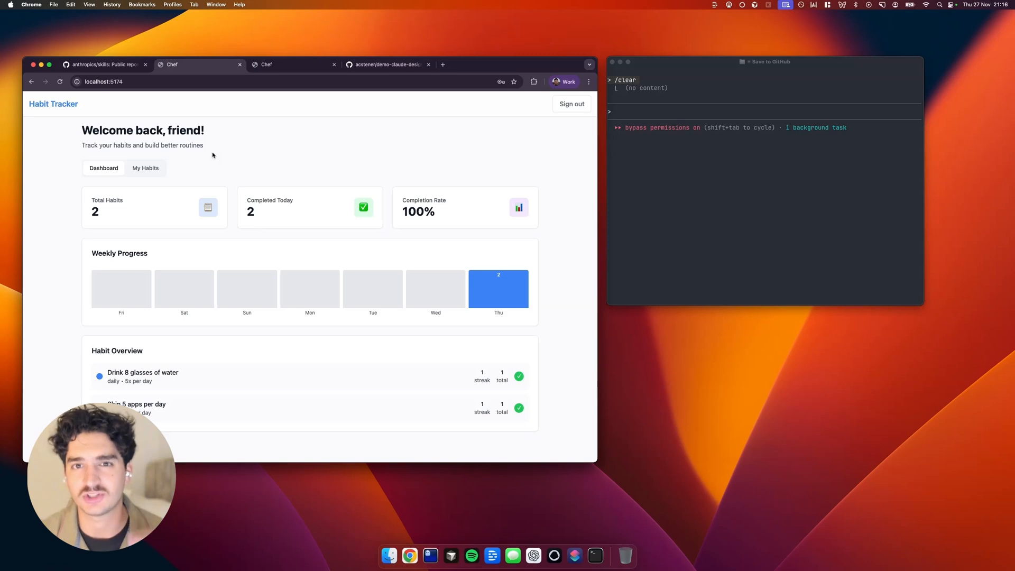
pyautogui.moveTo(223, 164)
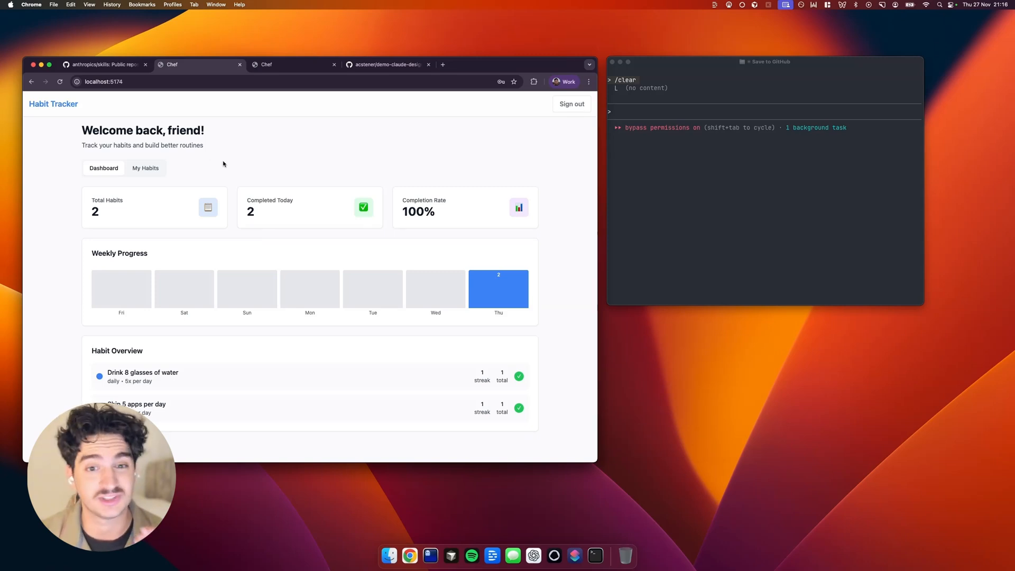
pyautogui.moveTo(244, 161)
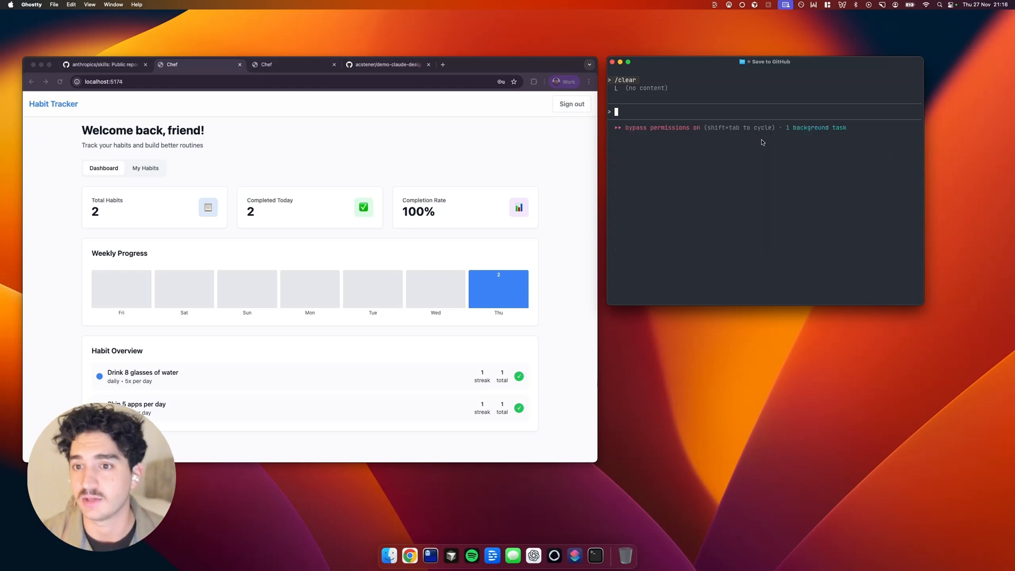
# - Run /plugin and add the anthropics/skills marketplace to install the example-skills plugin
pyautogui.write('/')
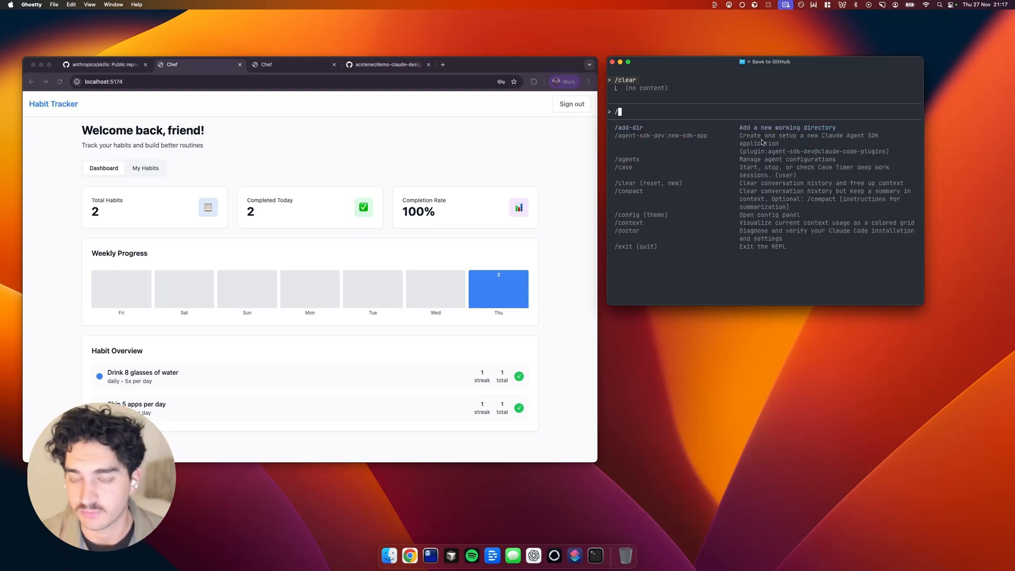
pyautogui.write('plugin')
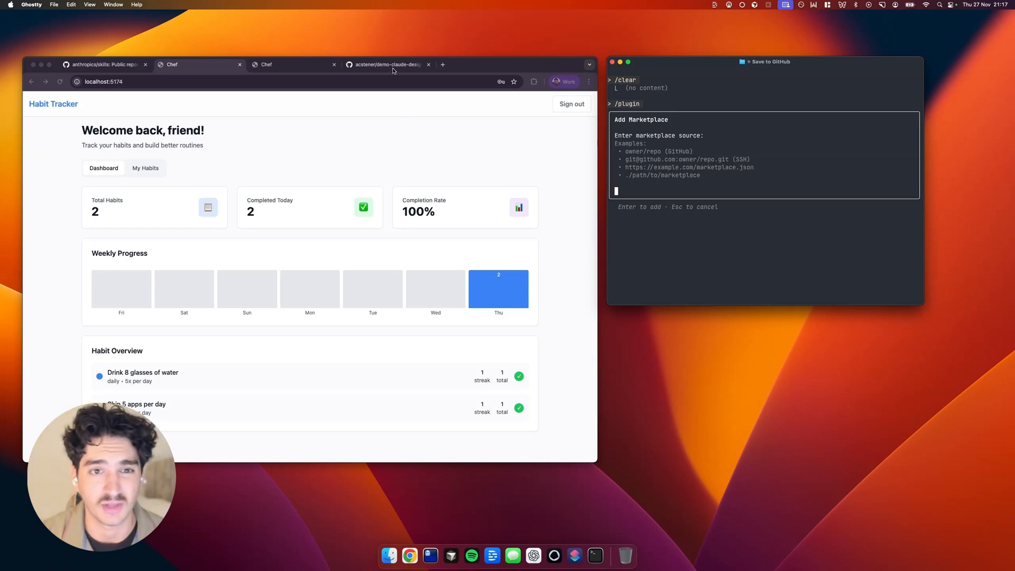
pyautogui.click(388, 65)
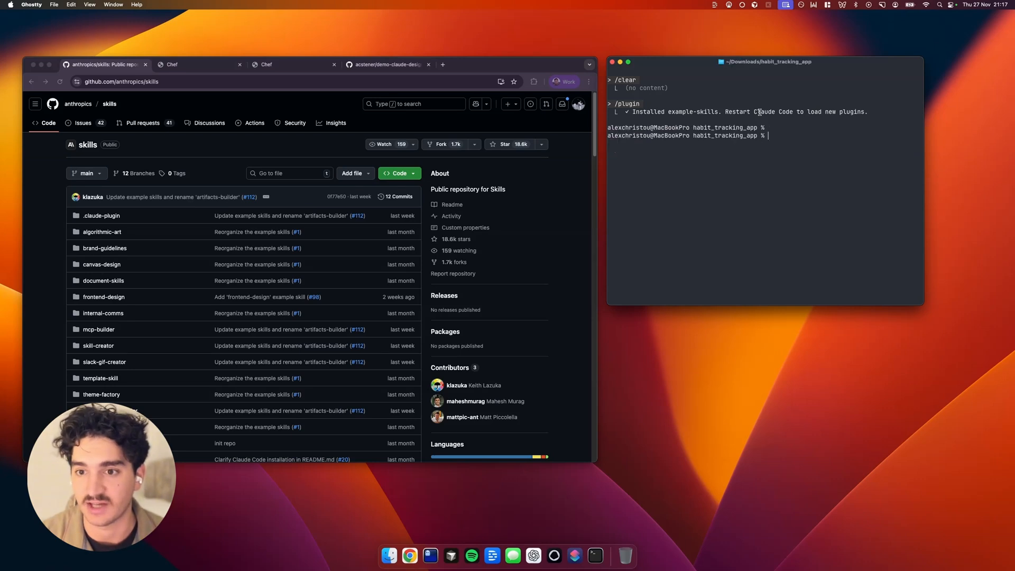
# - Relaunch with claude --dangerously-skip-permissions and ask 'Hello - do you have the frontend design skill'
pyautogui.write('claude --dangerously-skip-permissions')
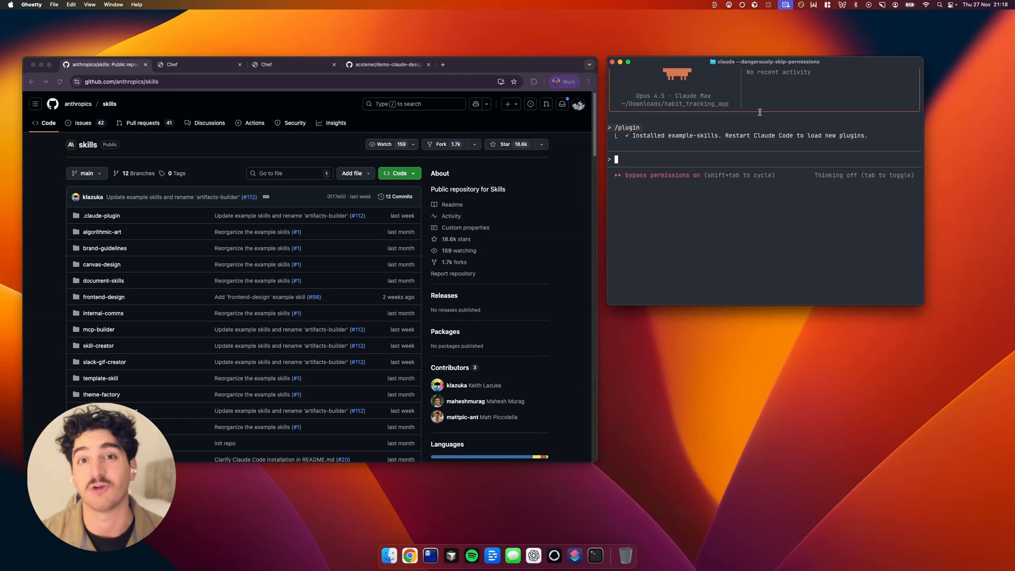
pyautogui.write('Hello')
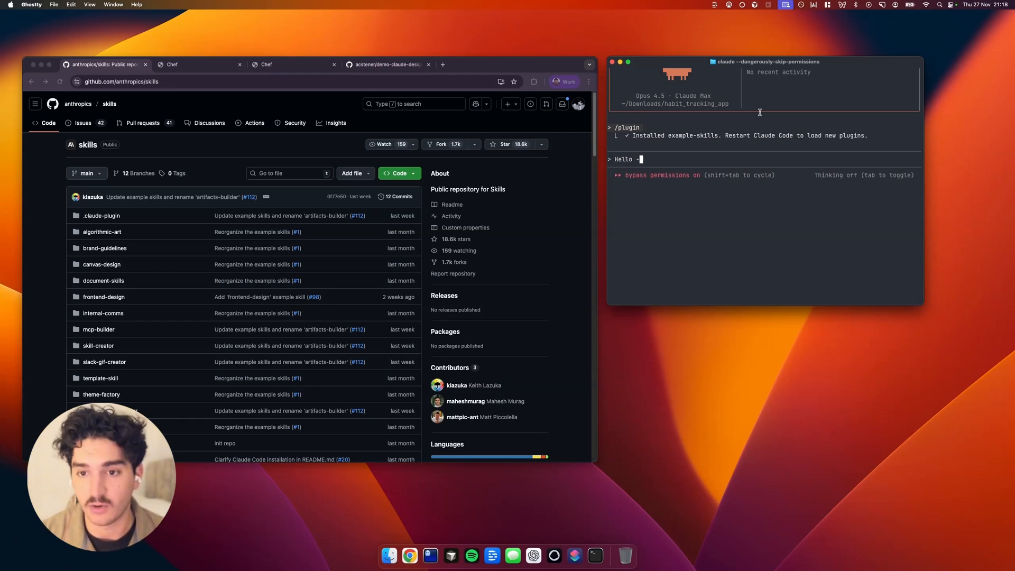
pyautogui.write('- do you have the fronten')
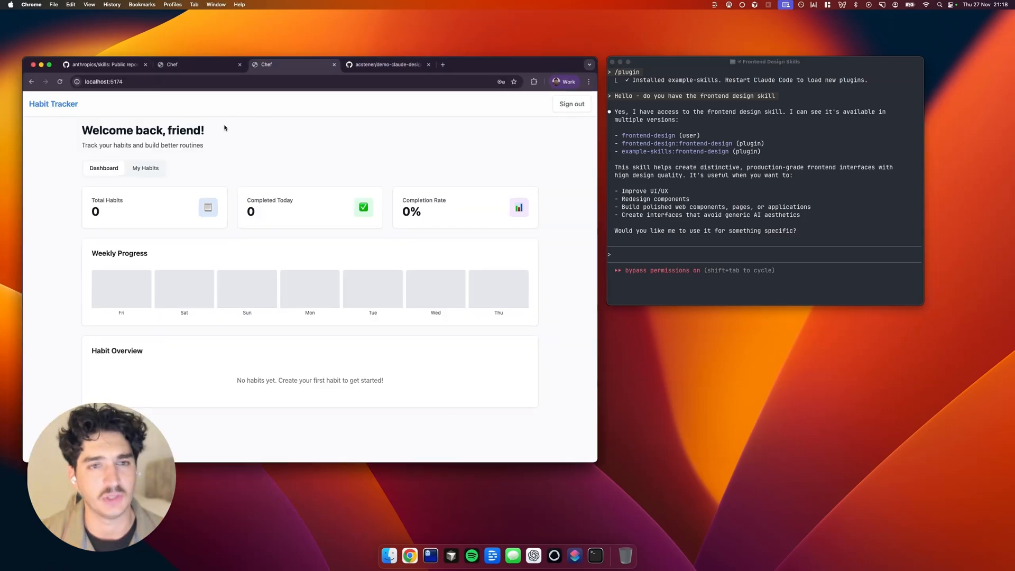
# - Sign out of Habit Tracker and sign back in anonymously to reach the current dashboard
pyautogui.click(570, 104)
pyautogui.write('Okay great - can you do an overhaul of our dashboard using the frotnend design skill? Give me some options of the vibe to go for.')
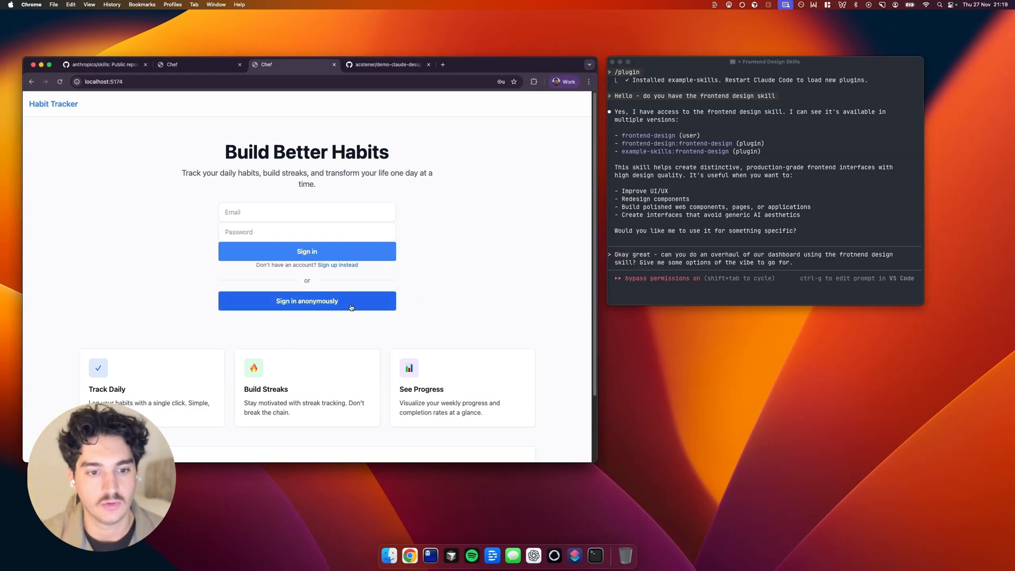
pyautogui.click(307, 300)
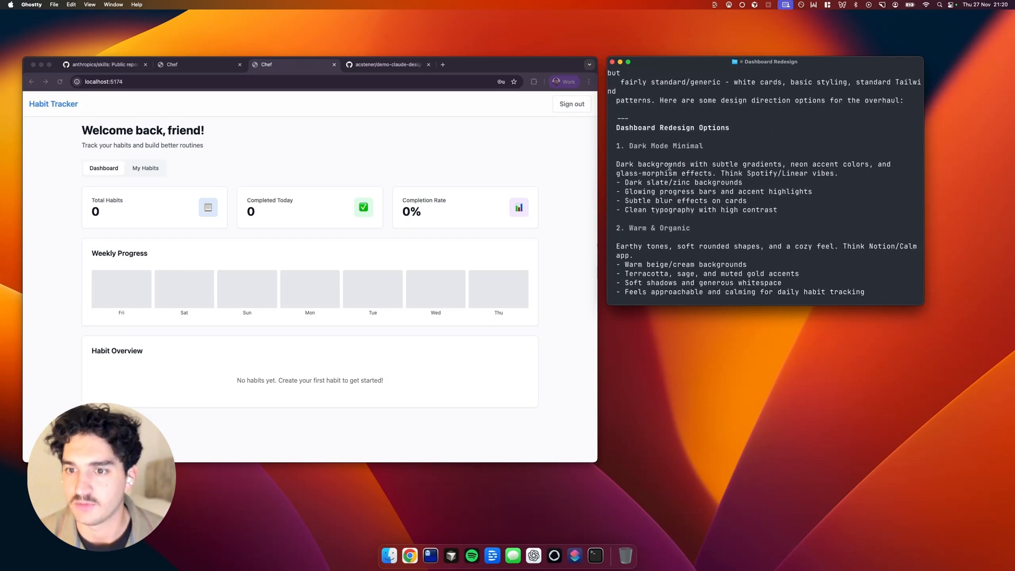
# - Scroll the offered design directions before replying 'dark mode minimal'
pyautogui.scroll(-3)
pyautogui.write('dark mode minimal')
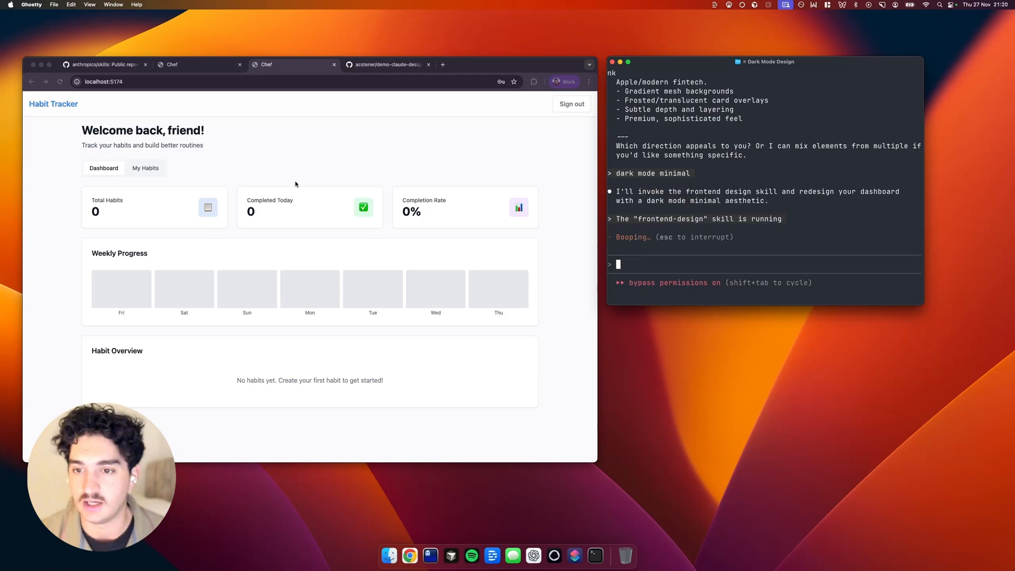
pyautogui.moveTo(667, 224)
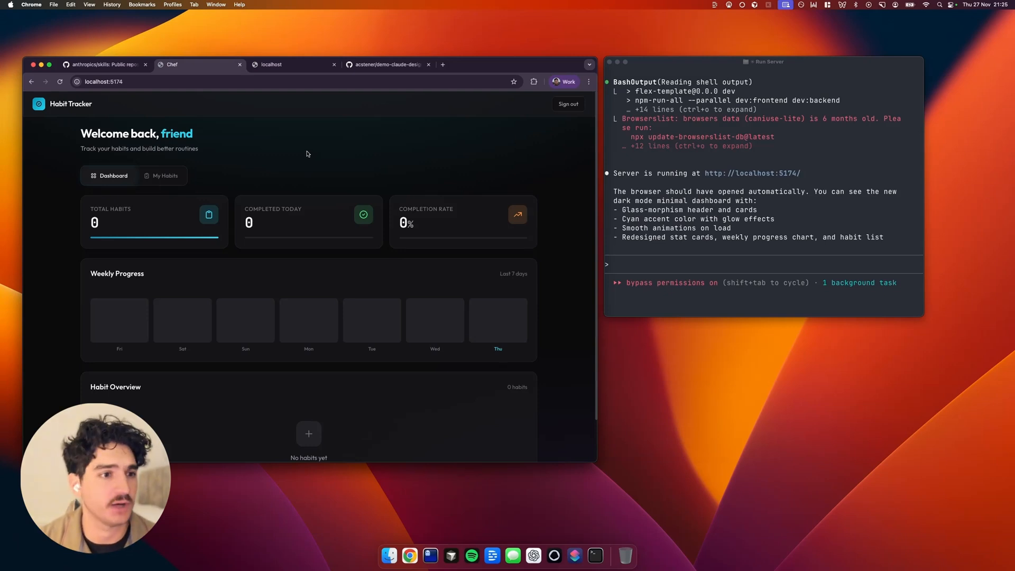
# - Sign out of the dark-mode dashboard to view the redesigned sign-in landing page
pyautogui.click(567, 103)
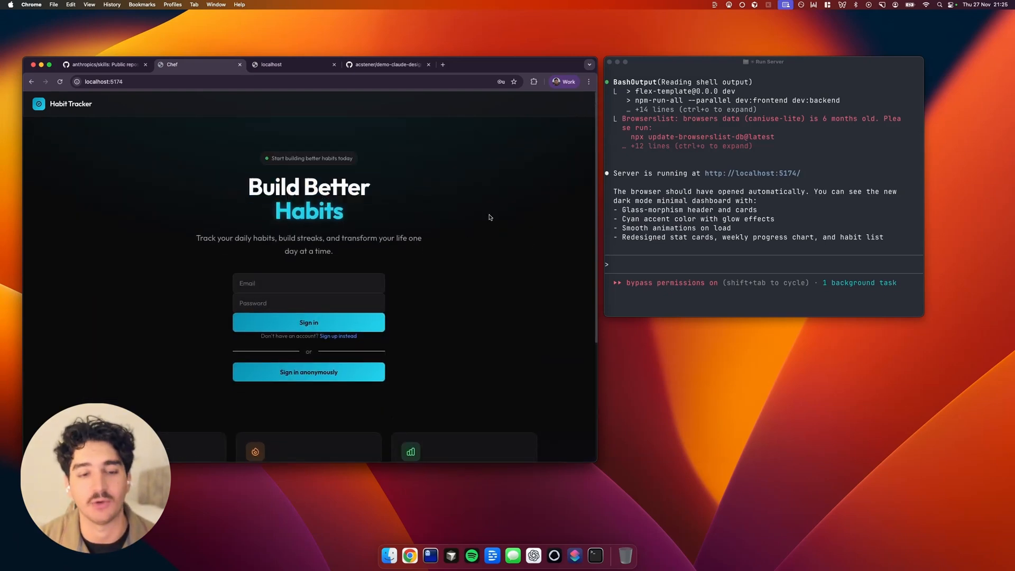
pyautogui.moveTo(445, 232)
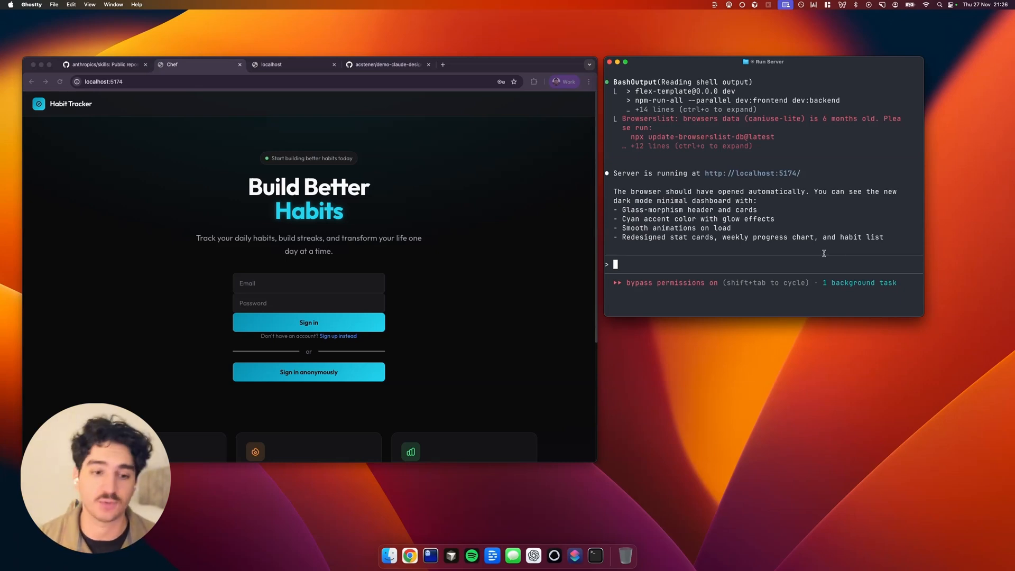
# - Send the follow-up prompt 'Can you please using front end design skills' for another redesign pass
pyautogui.write('Can you please using front end design skills')
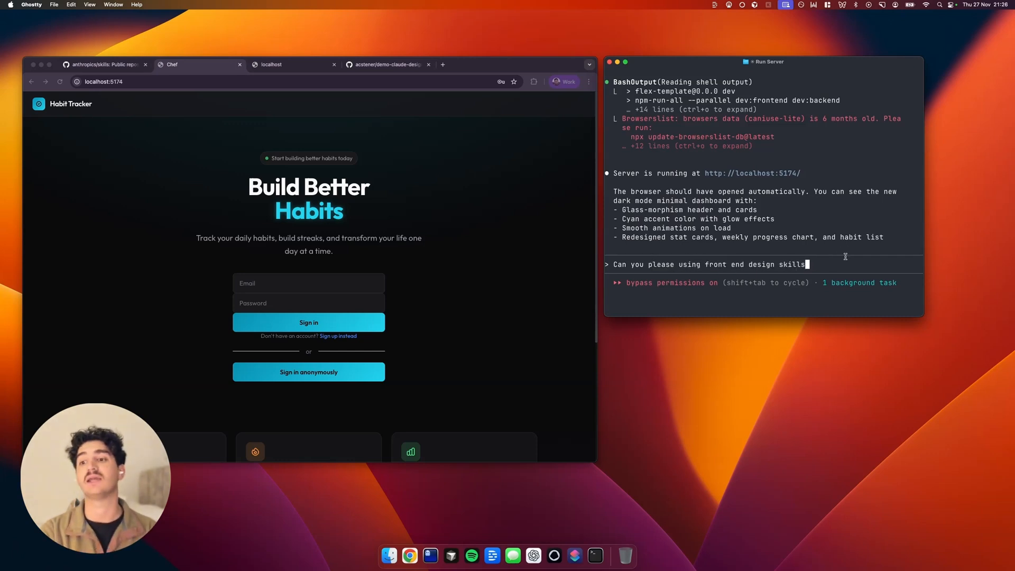
pyautogui.press('enter')
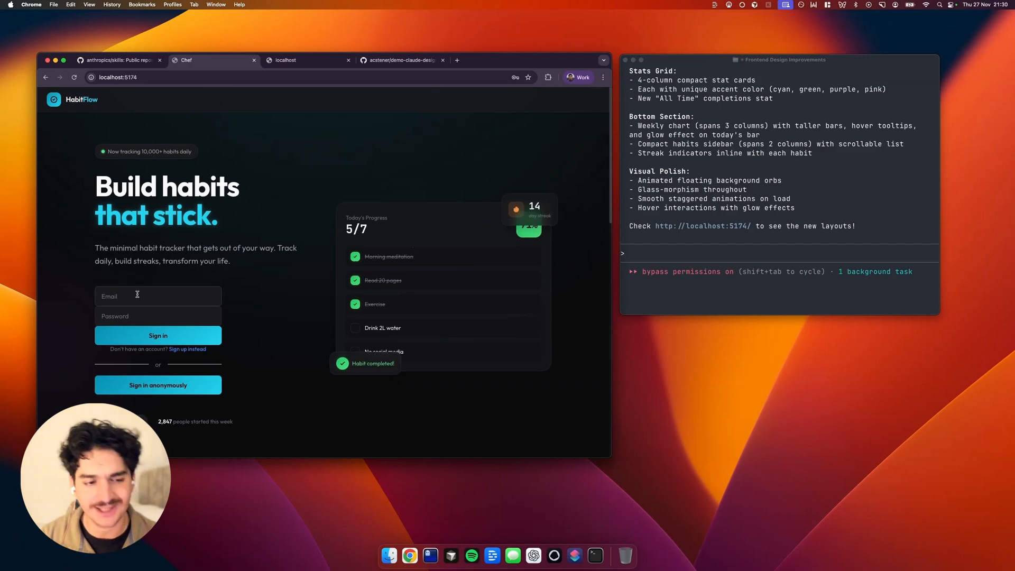
# - Scroll through the HabitFlow landing page and sign in anonymously to the dashboard
pyautogui.scroll(-3)
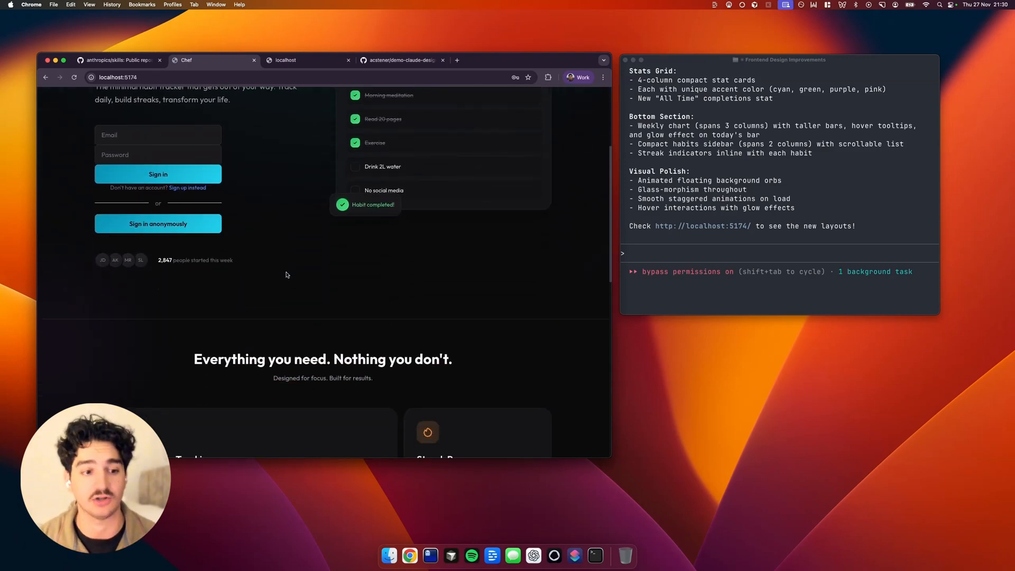
pyautogui.scroll(-3)
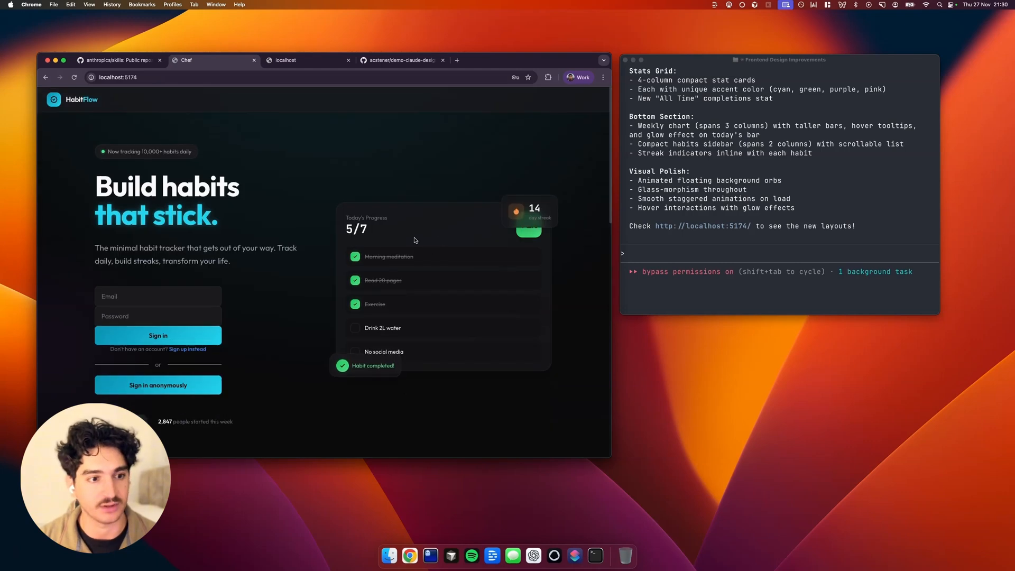
pyautogui.click(157, 385)
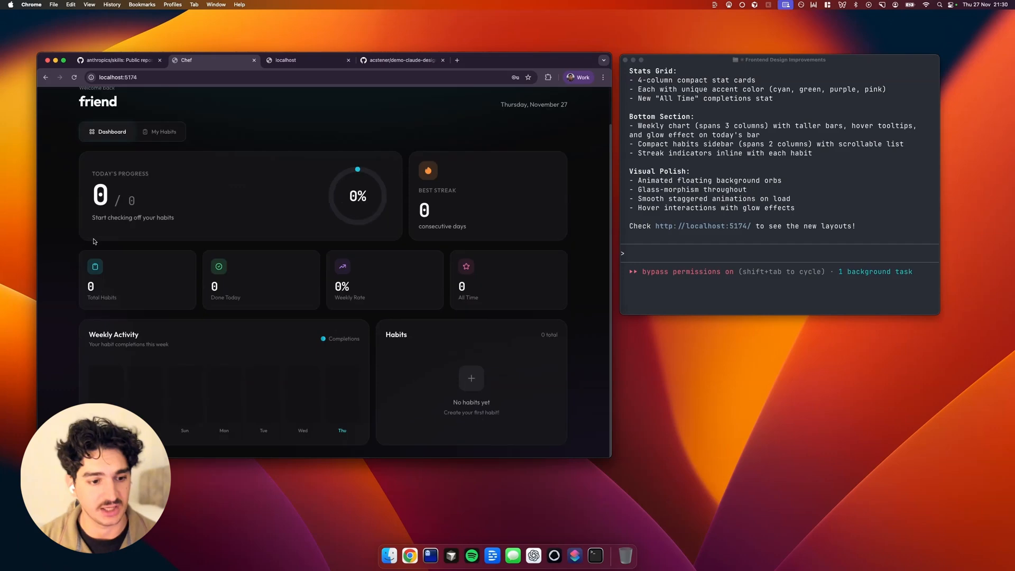
# - In My Habits, create an '8 glasses of water' habit and mark it done for today
pyautogui.click(163, 172)
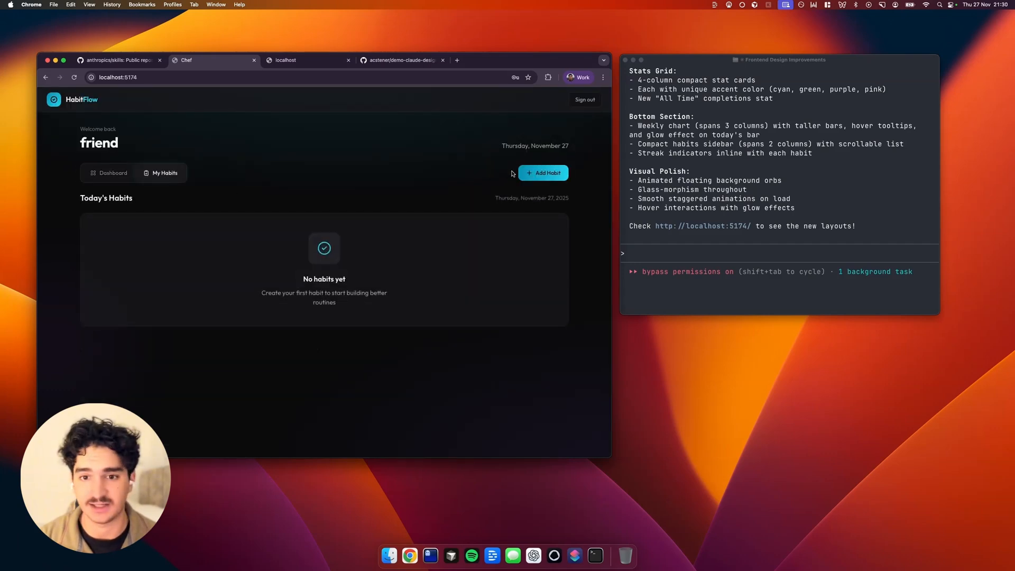
pyautogui.click(542, 172)
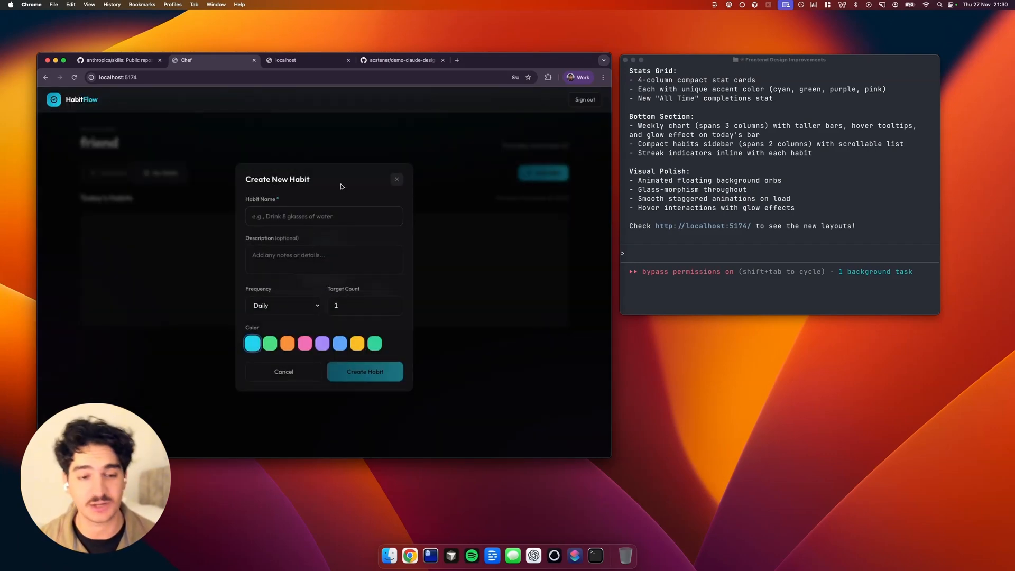
pyautogui.write('8 glasses of water')
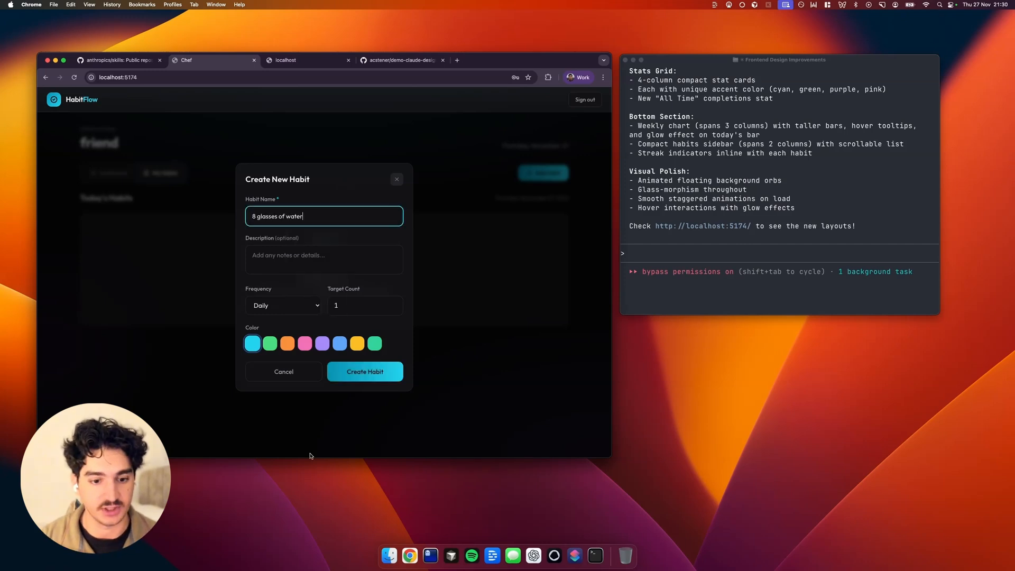
pyautogui.click(365, 371)
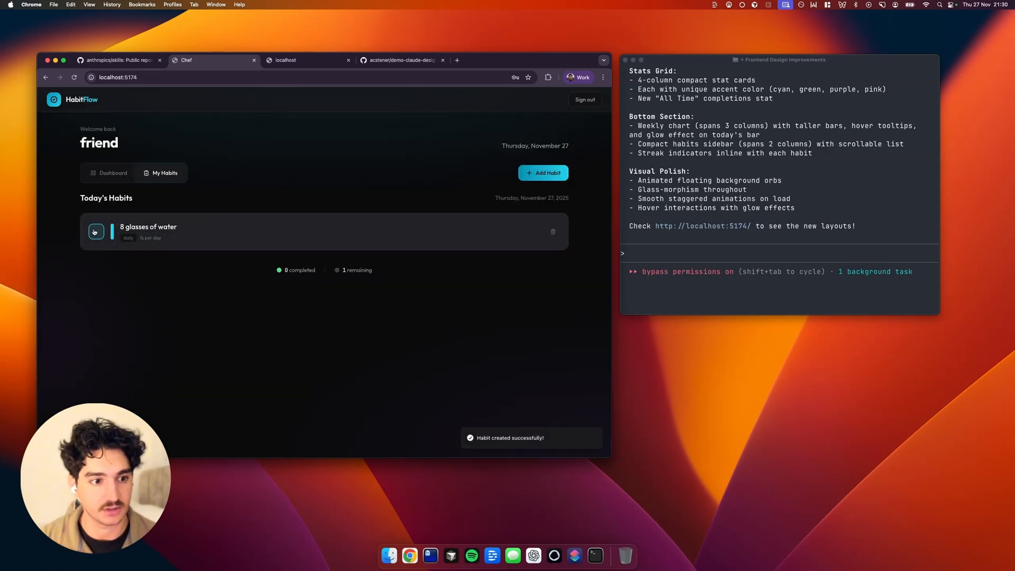
pyautogui.click(95, 232)
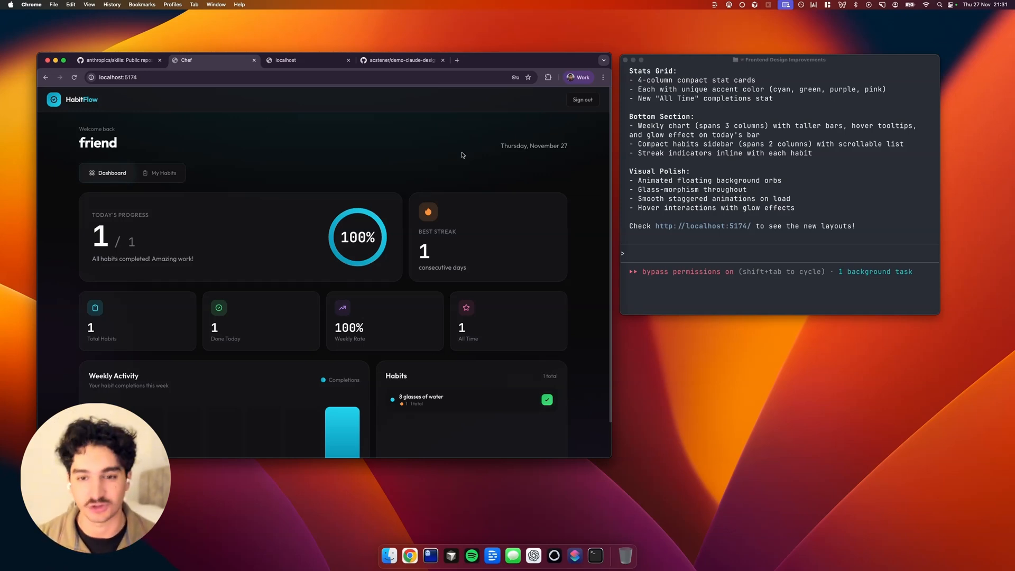
pyautogui.moveTo(427, 137)
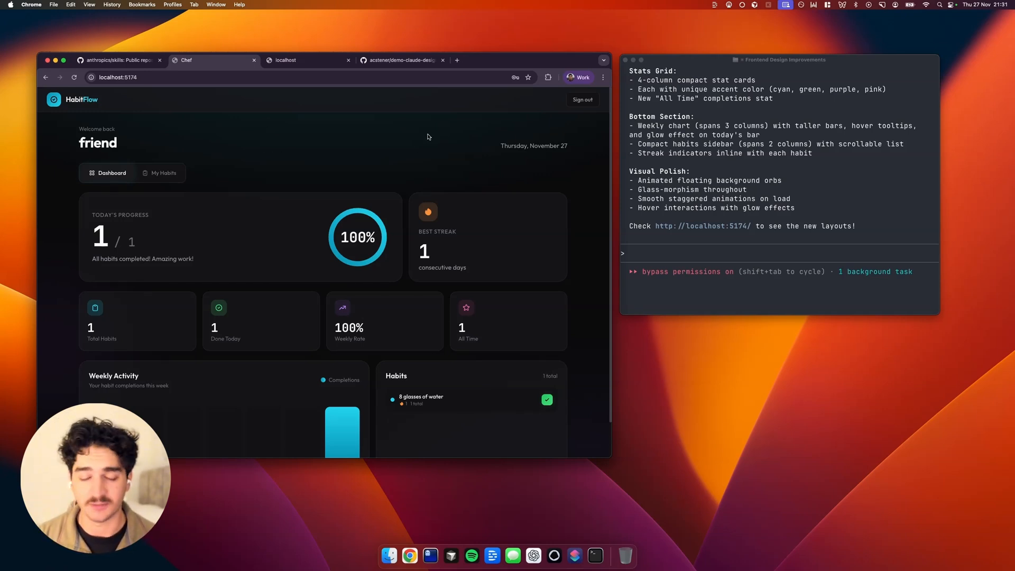